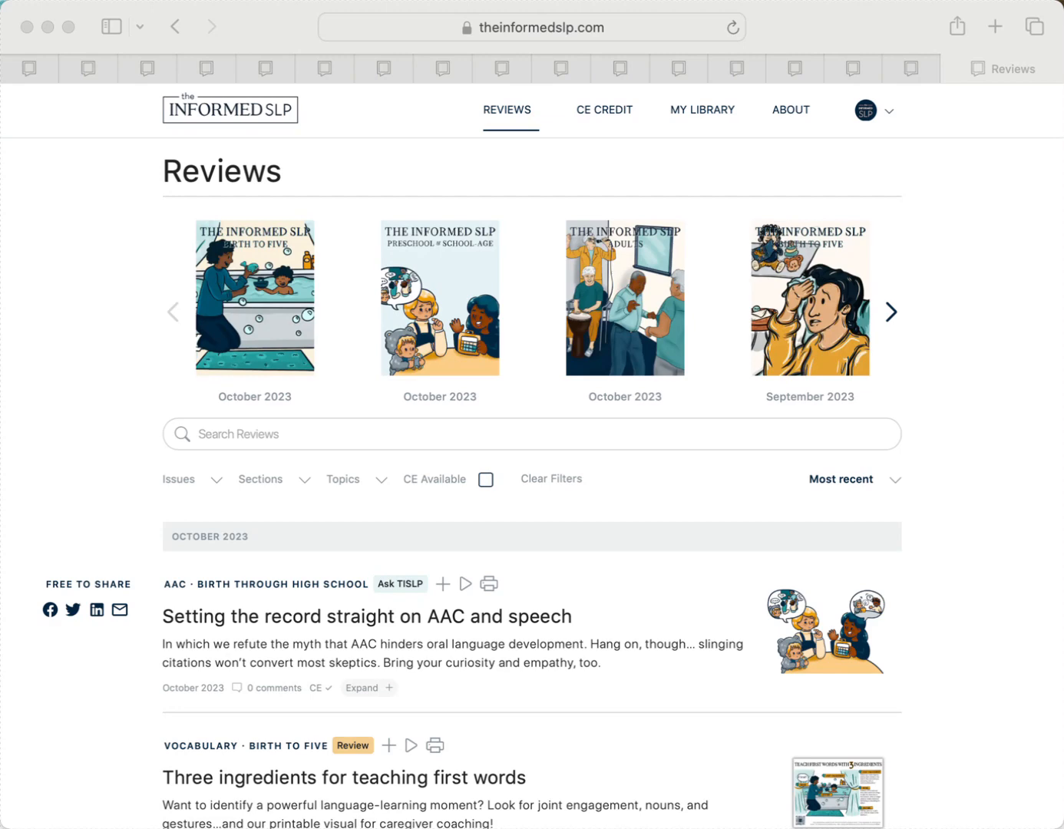
- Scroll the Reviews list to reach 'Three ingredients for teaching first words'
{"action": "scroll", "scroll_direction": "down", "scroll_amount": 3}
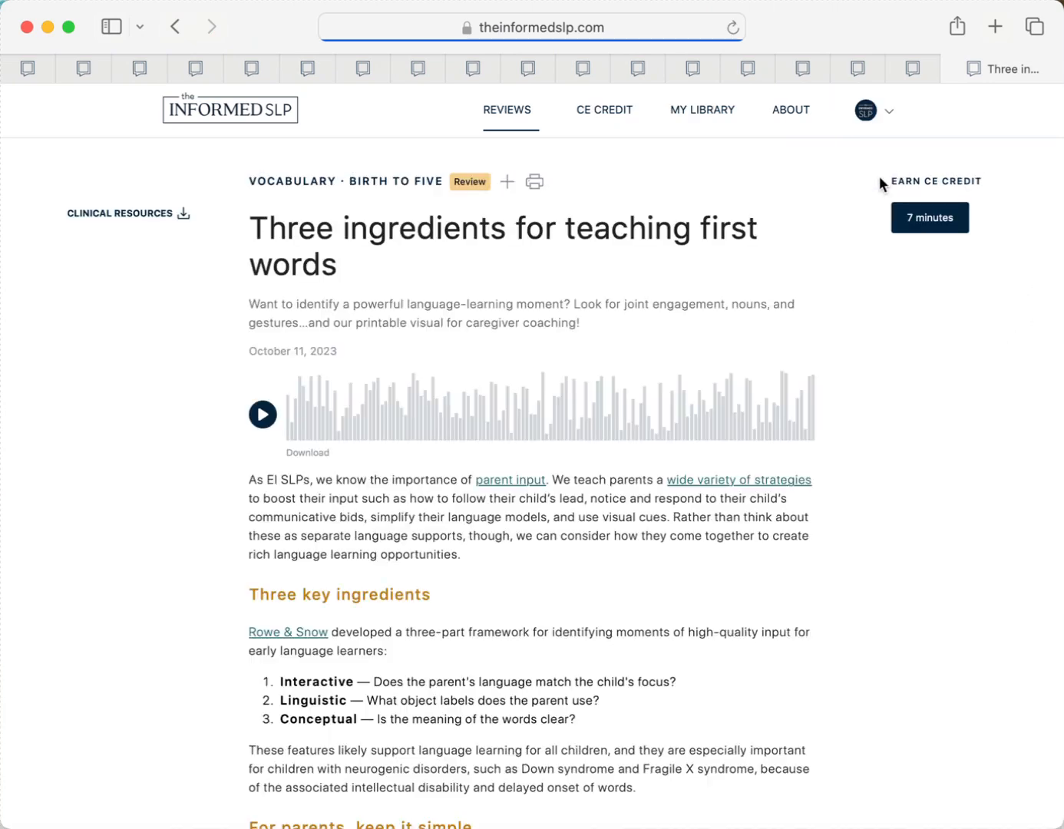
- Start the 7-minute CE credit quiz, answer True, and check the answer to earn credit
{"action": "left_click", "coordinate": [929, 218]}
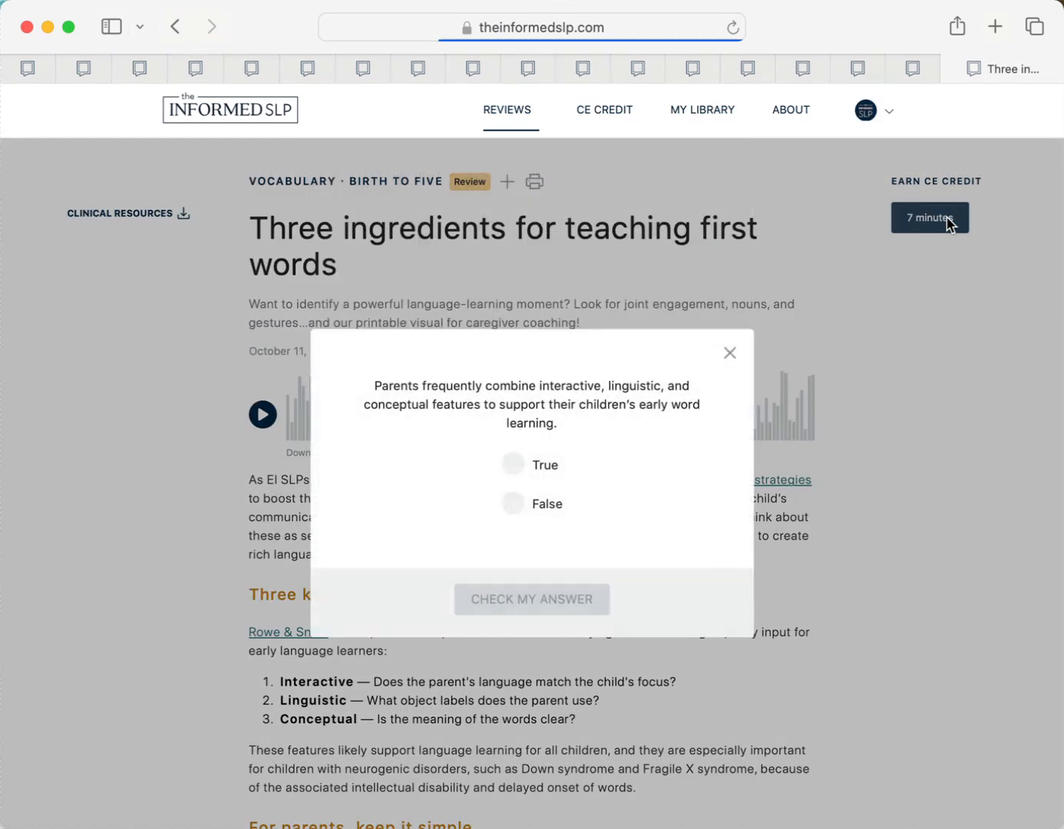
{"action": "left_click", "coordinate": [513, 503]}
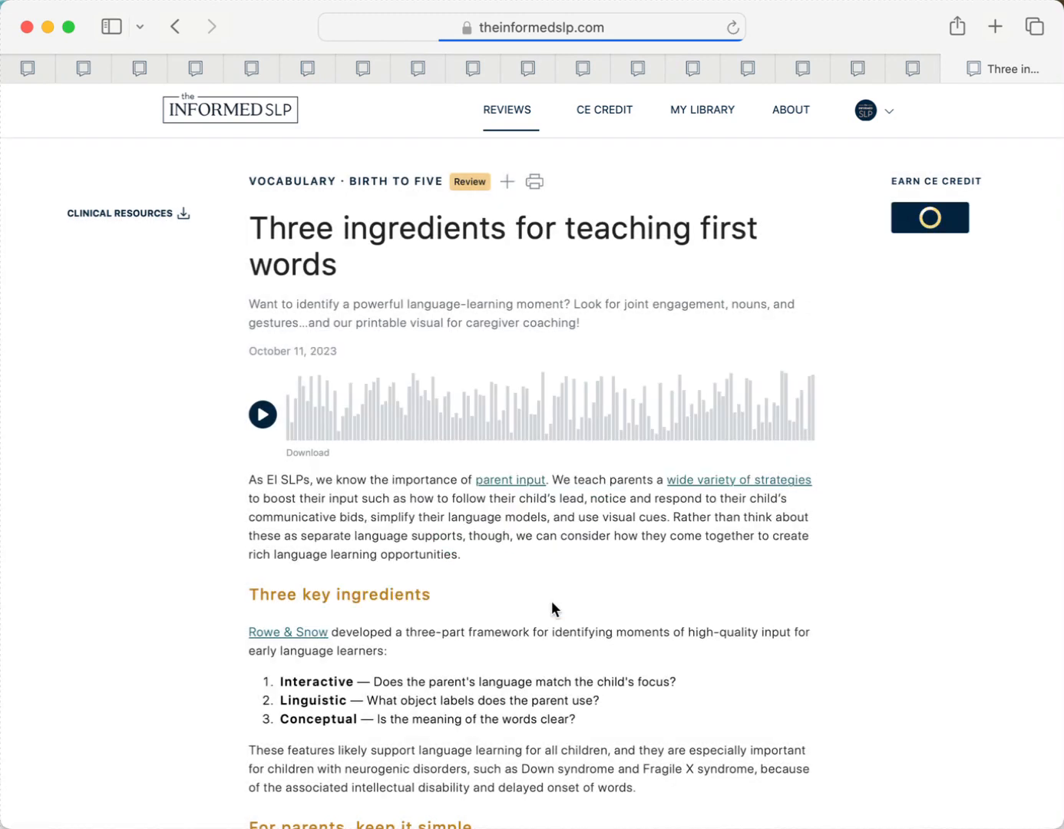
{"action": "left_click", "coordinate": [929, 218]}
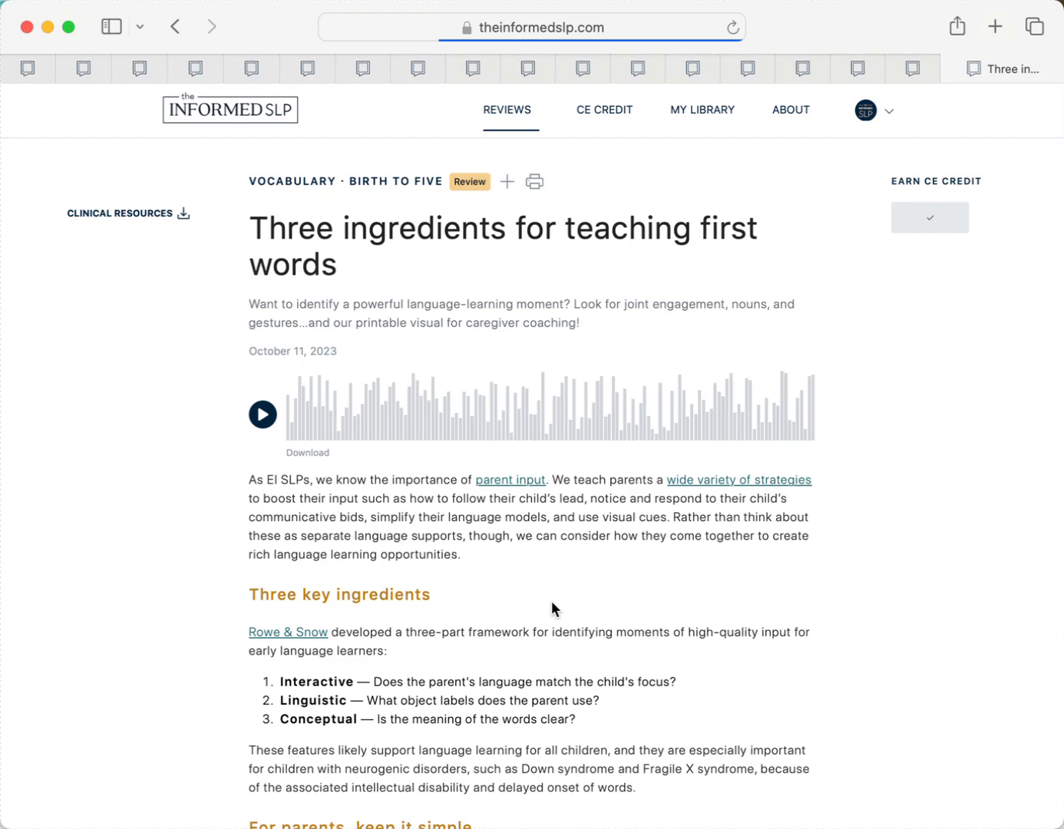
- Return to Reviews and open 'Setting the record straight on AAC and speech'
{"action": "left_click", "coordinate": [506, 110]}
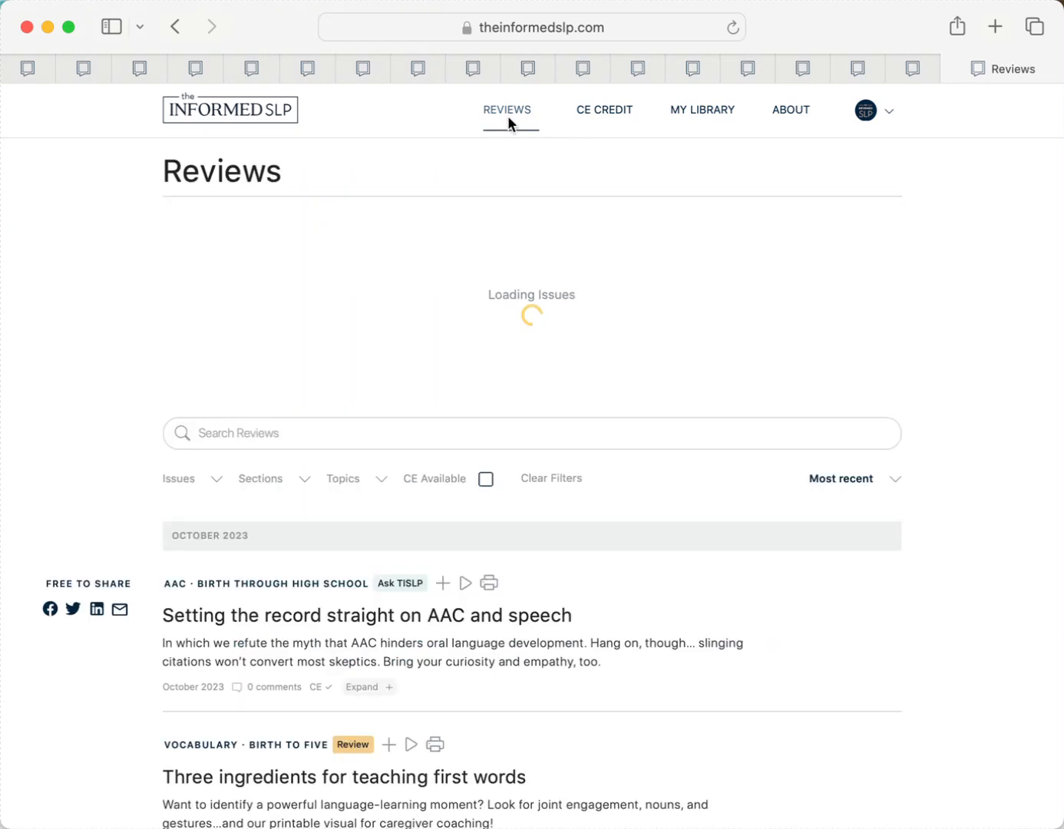
{"action": "scroll", "scroll_direction": "down", "scroll_amount": 3}
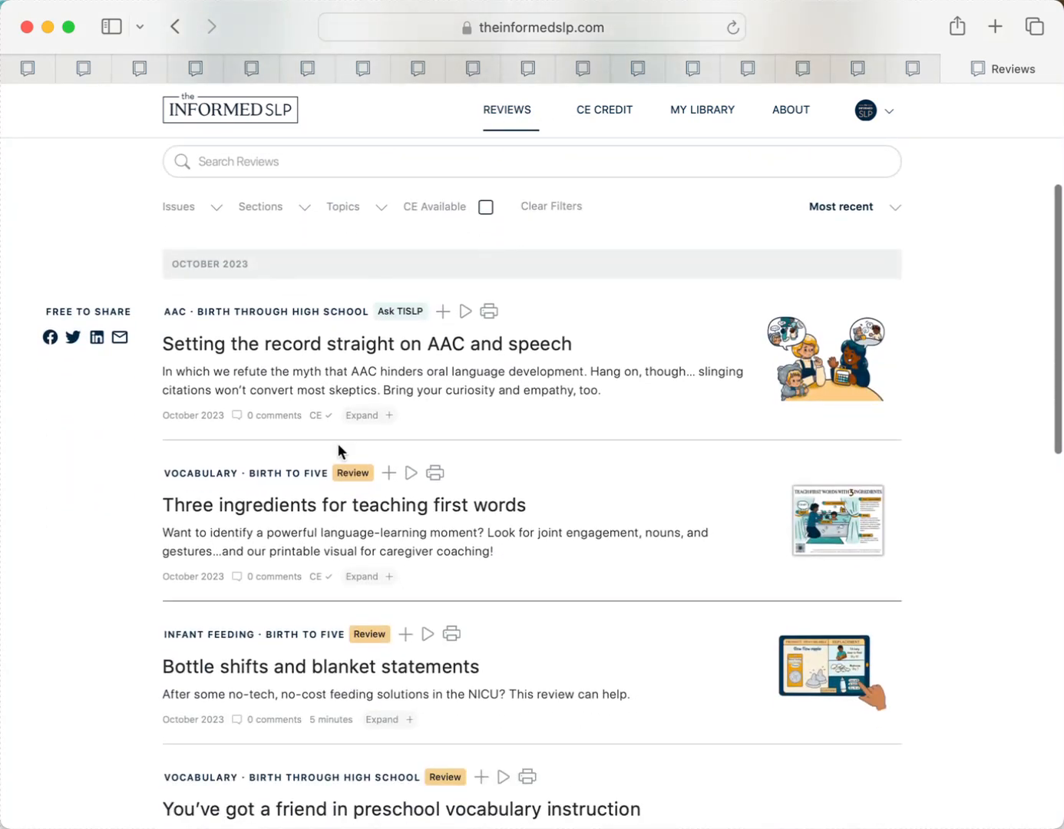
{"action": "scroll", "scroll_direction": "down", "scroll_amount": 3}
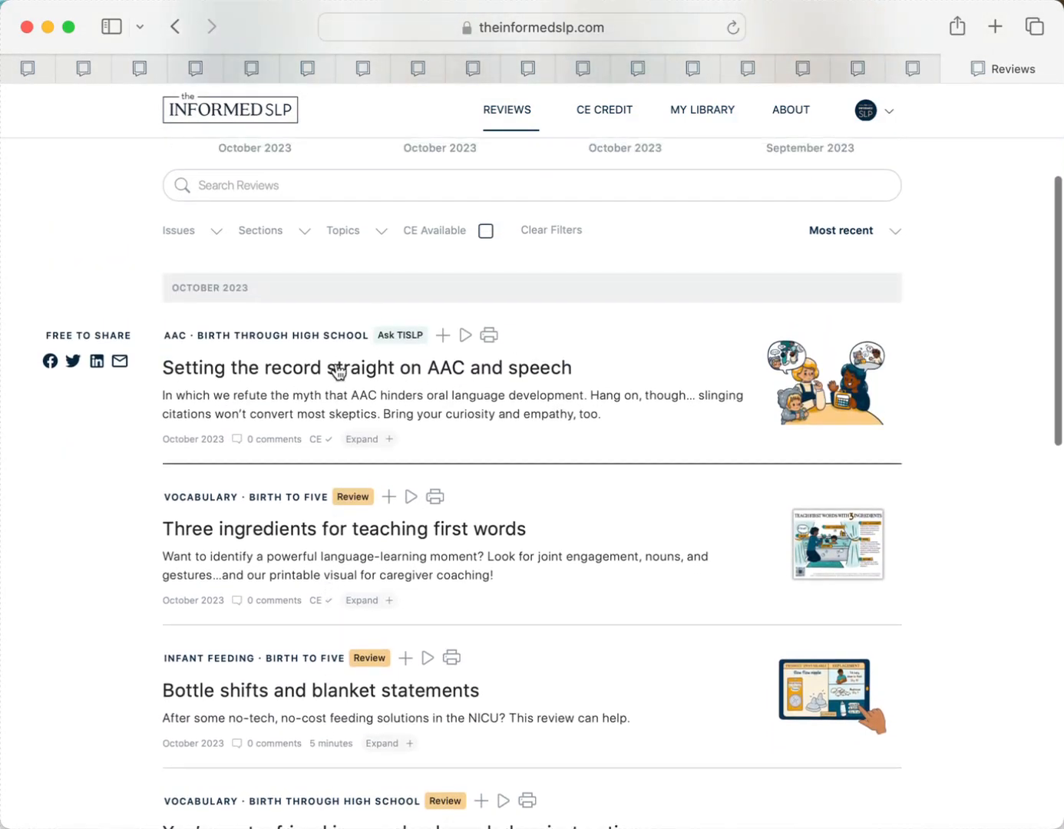
{"action": "left_click", "coordinate": [367, 369]}
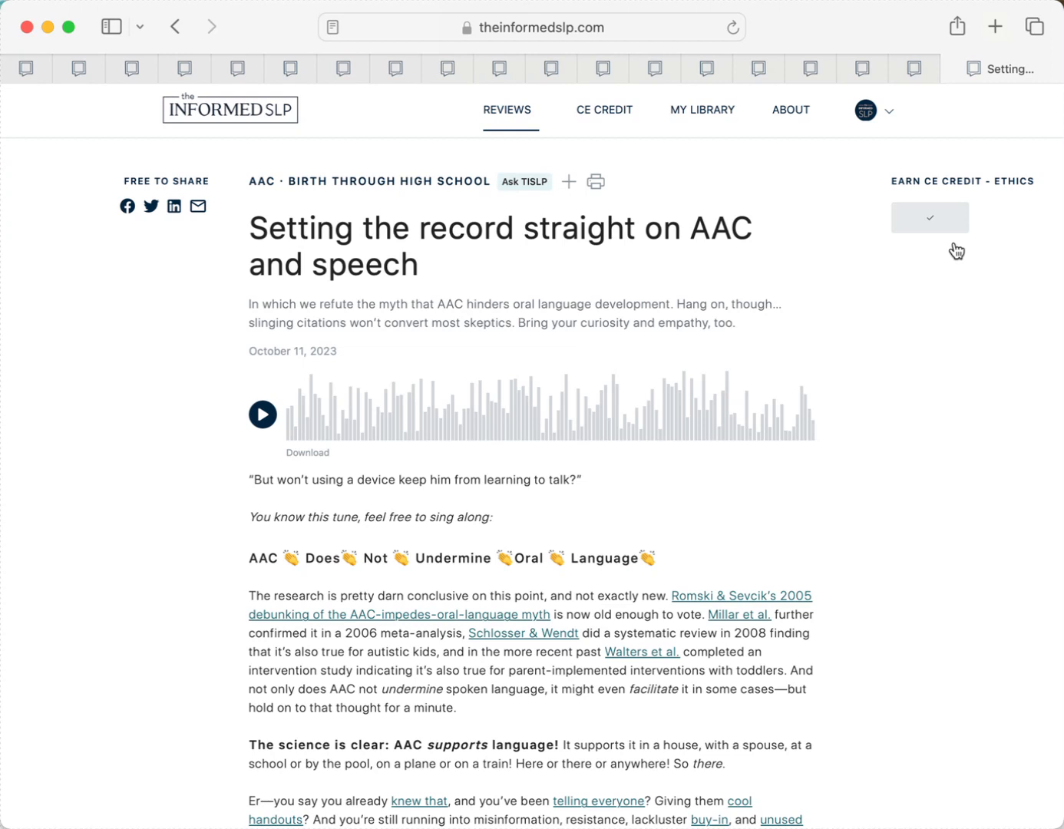
{"action": "mouse_move", "coordinate": [604, 110]}
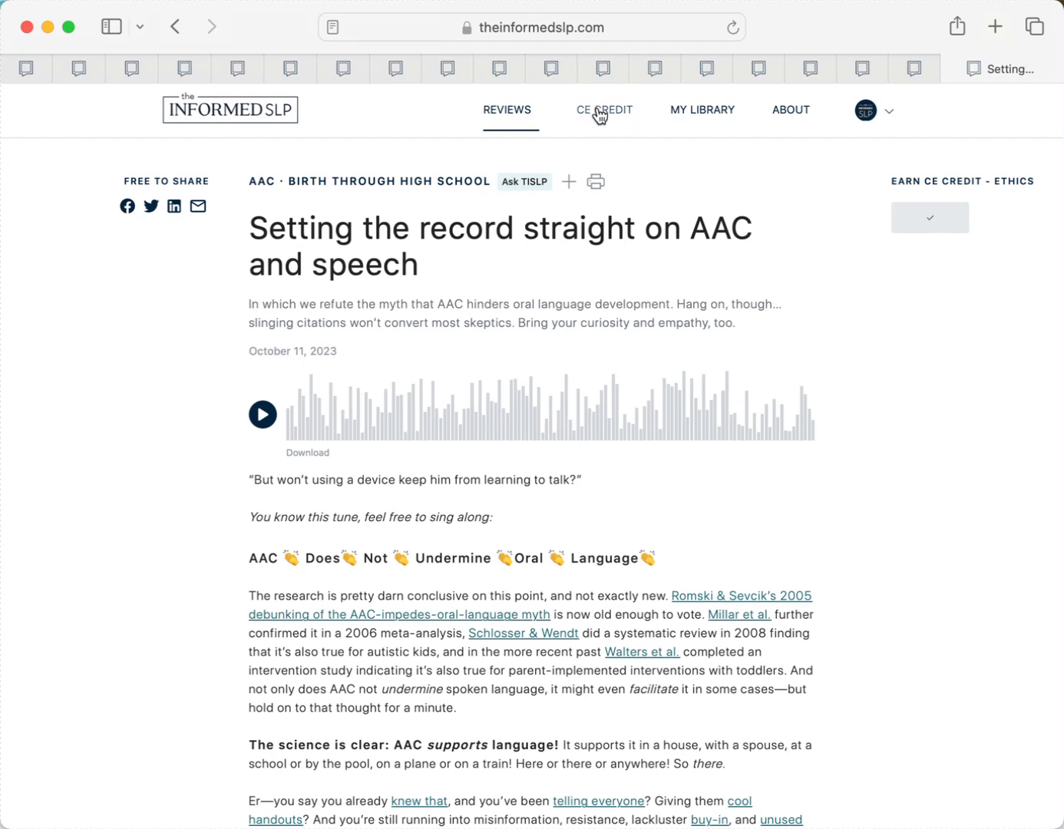
- Go to the CE Credit profile and expand October 2023: five reviews, 52 general and 15 ethics minutes
{"action": "left_click", "coordinate": [866, 110]}
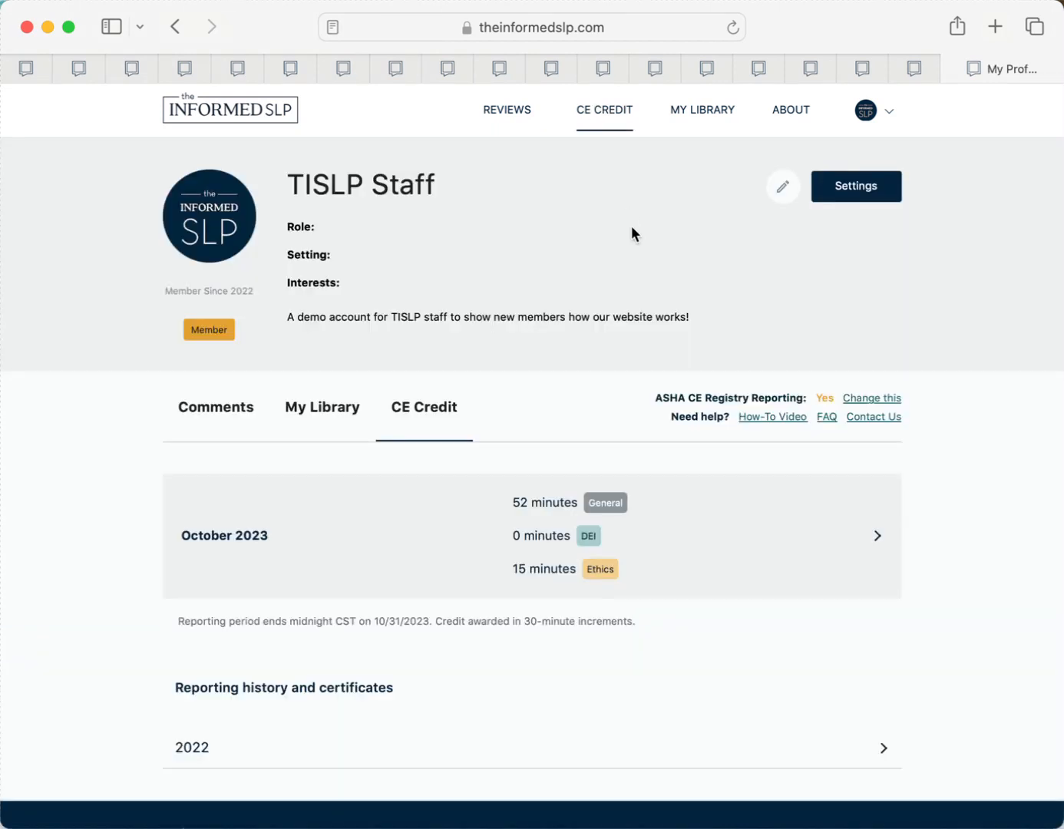
{"action": "scroll", "scroll_direction": "down", "scroll_amount": 3}
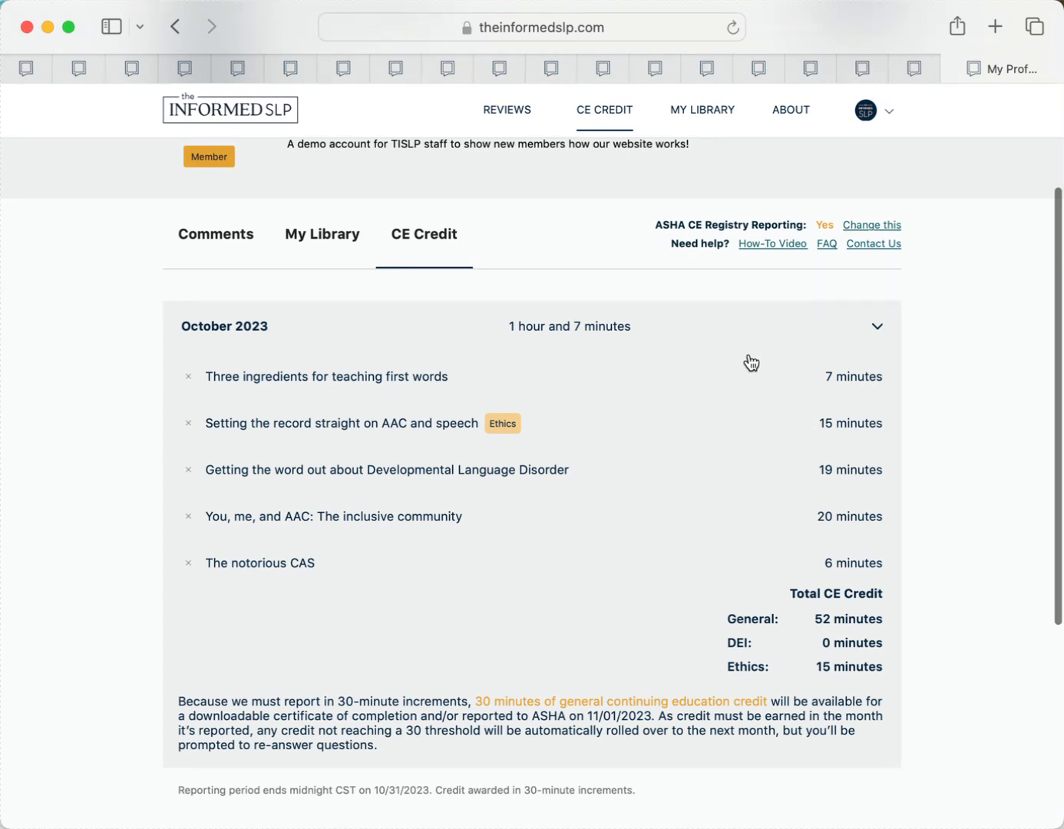
{"action": "mouse_move", "coordinate": [851, 754]}
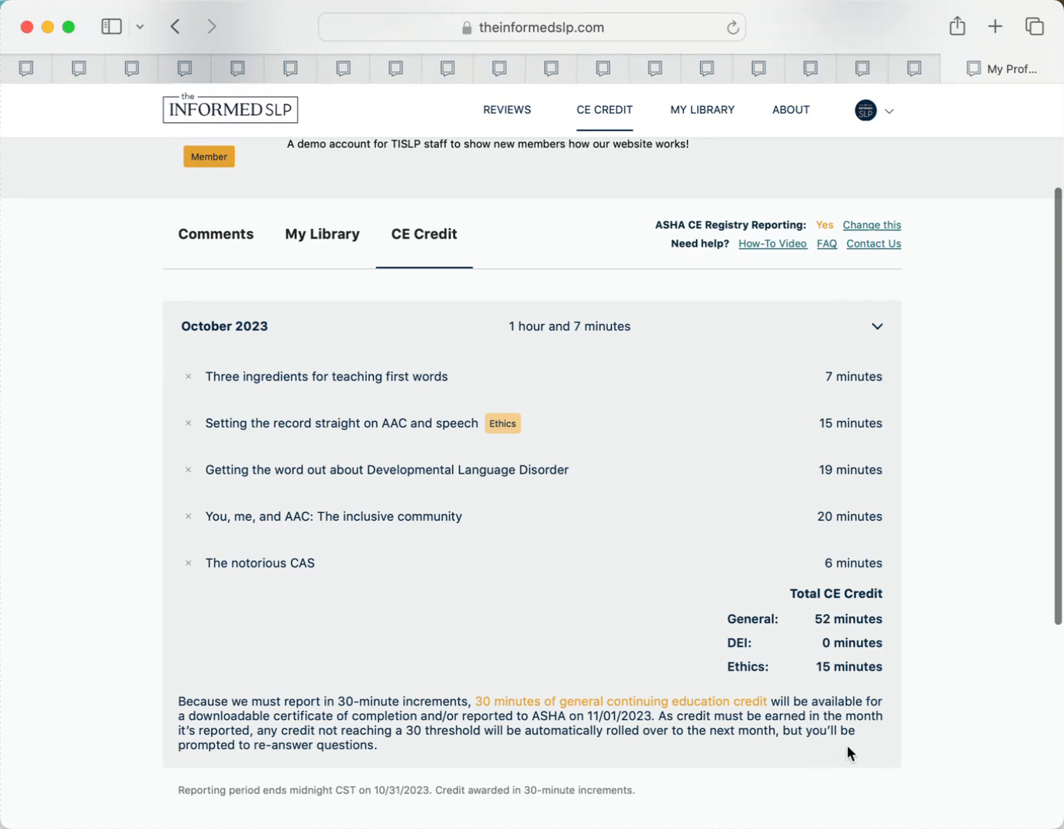
{"action": "mouse_move", "coordinate": [729, 694]}
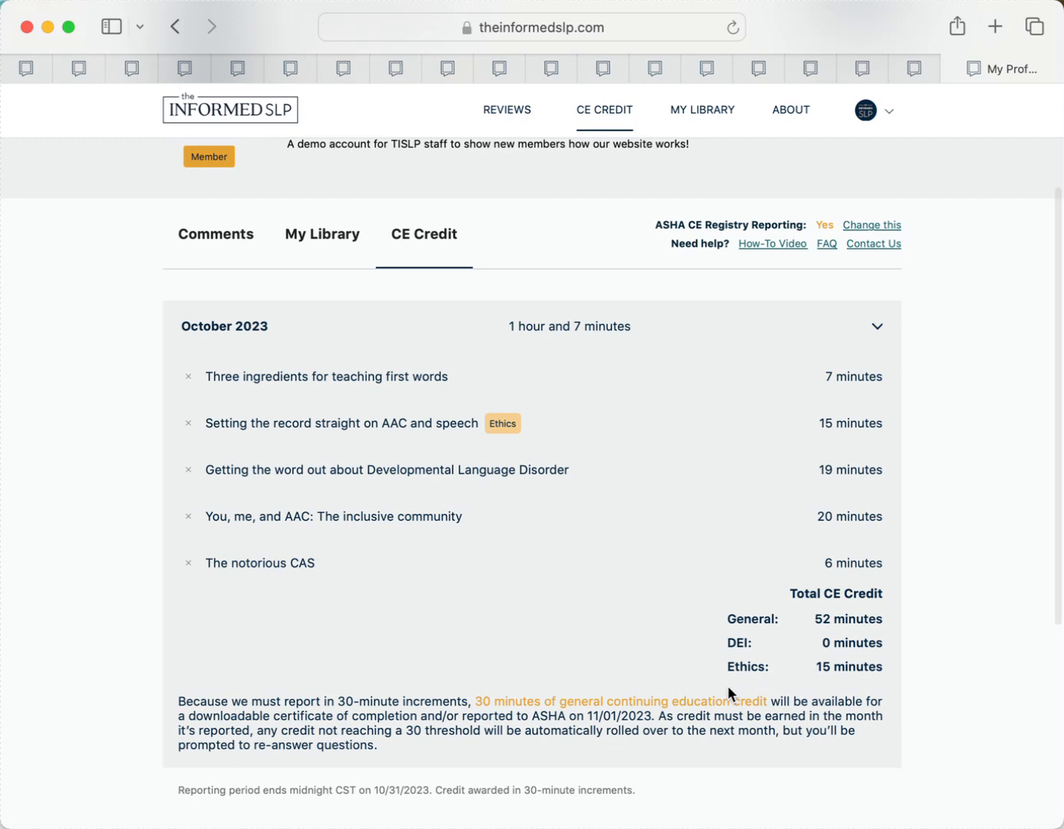
{"action": "mouse_move", "coordinate": [876, 657]}
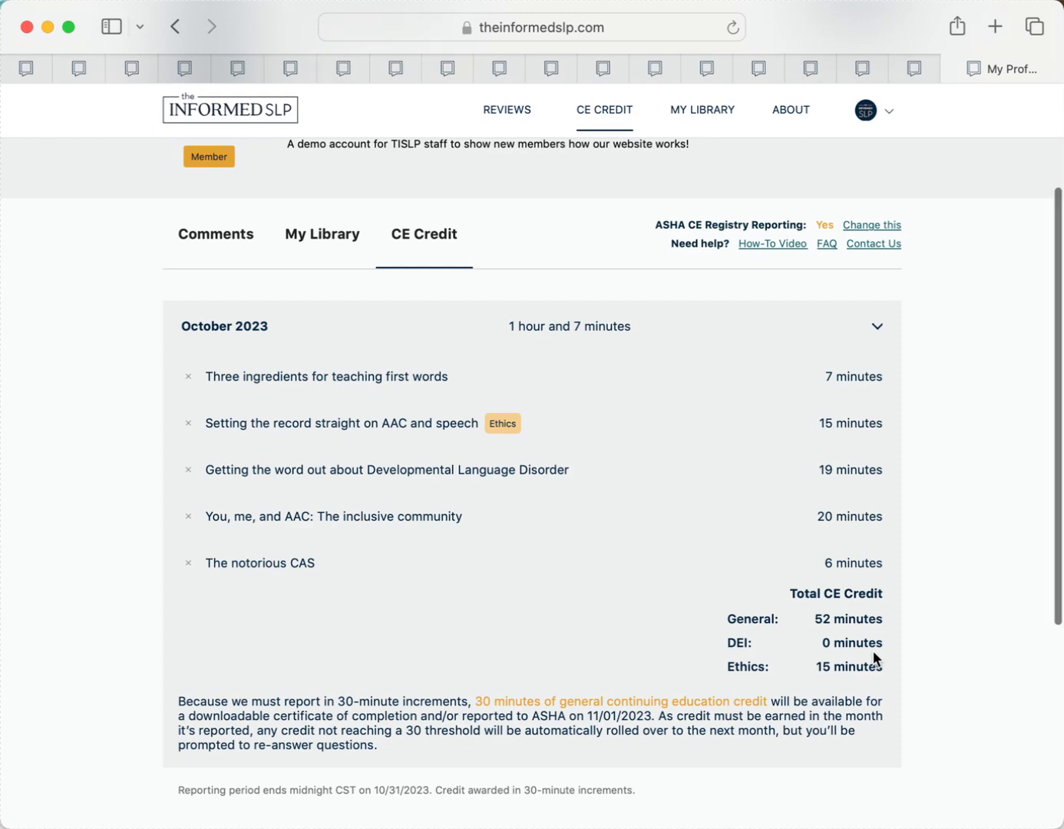
- Review the 2022 reporting history (November 2022, 2 hours), then go to the Contact us page
{"action": "scroll", "scroll_direction": "down", "scroll_amount": 3}
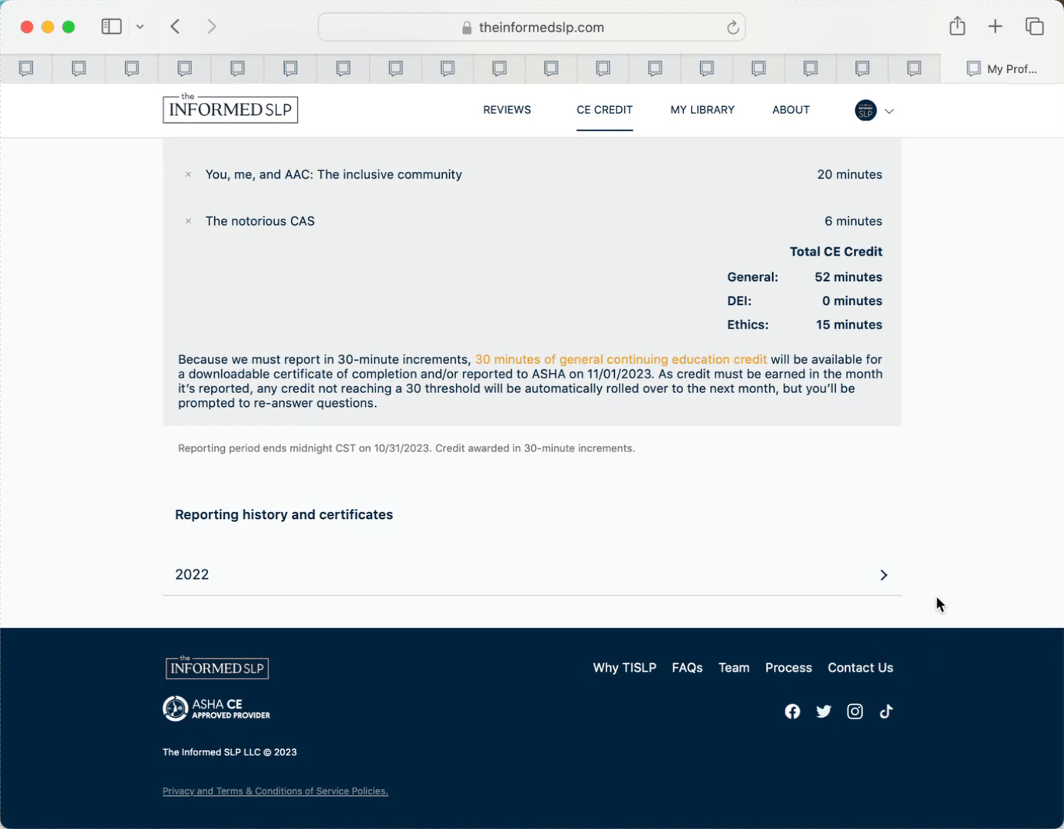
{"action": "mouse_move", "coordinate": [893, 566]}
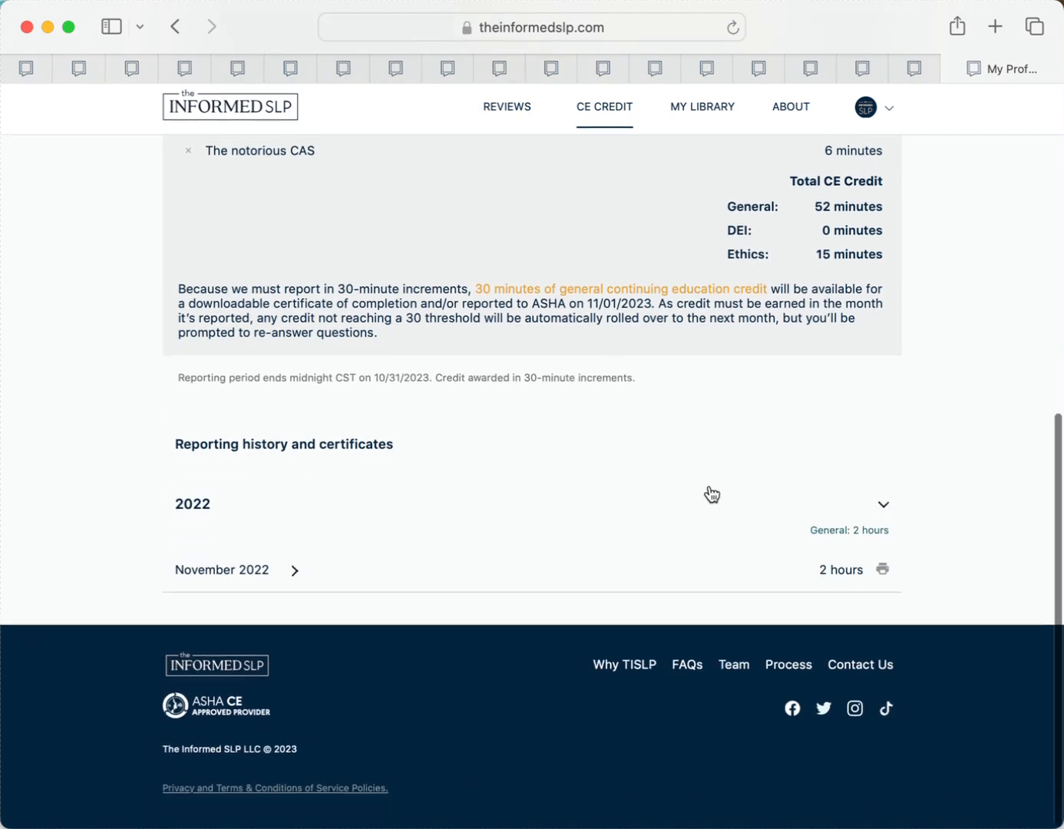
{"action": "scroll", "scroll_direction": "down", "scroll_amount": 3}
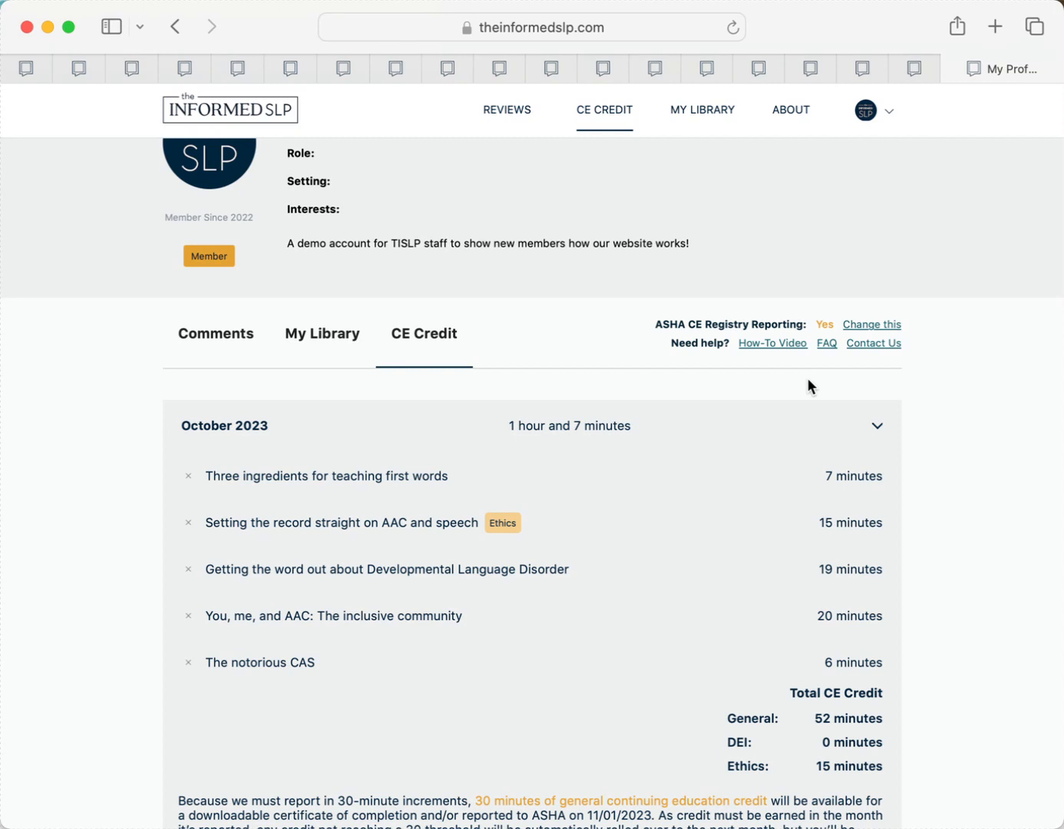
{"action": "mouse_move", "coordinate": [707, 256]}
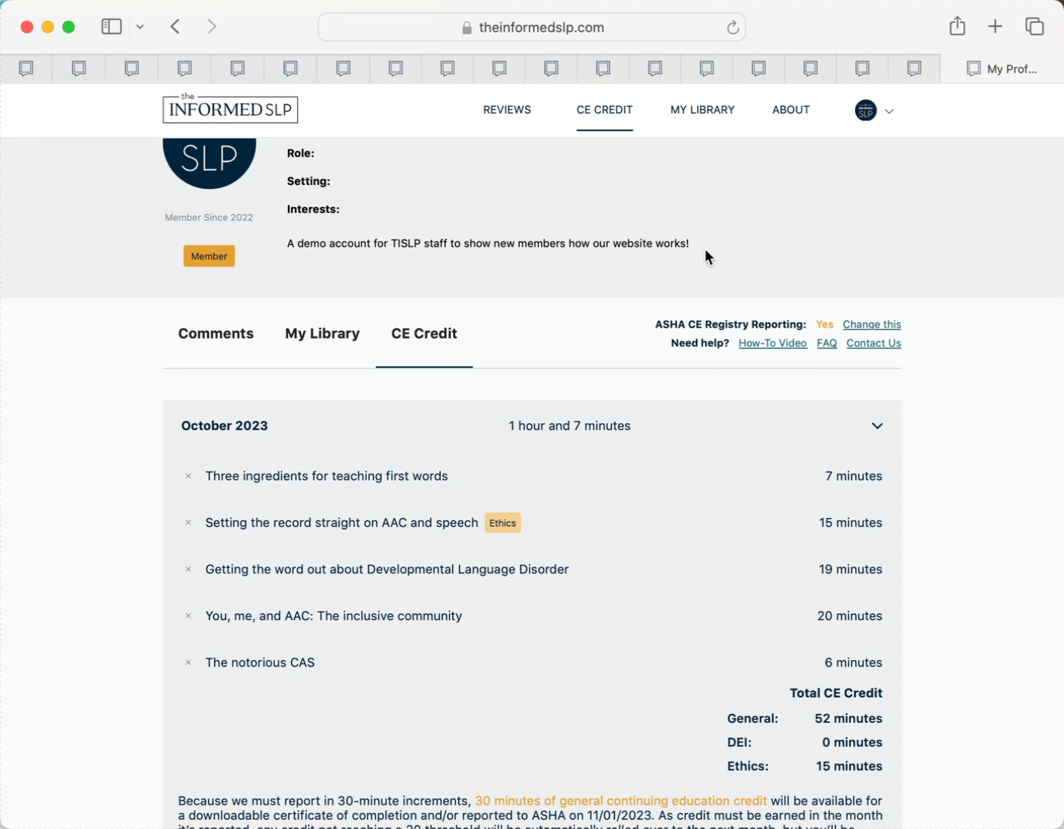
{"action": "left_click", "coordinate": [789, 111]}
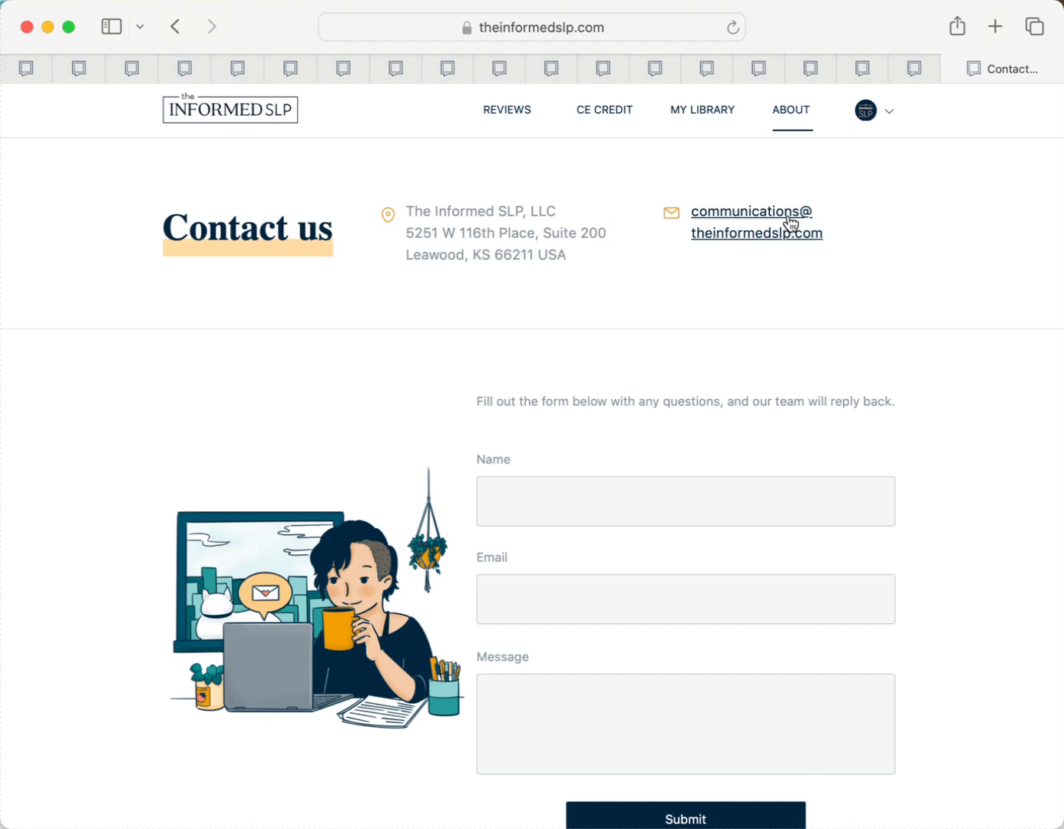
{"action": "mouse_move", "coordinate": [628, 255]}
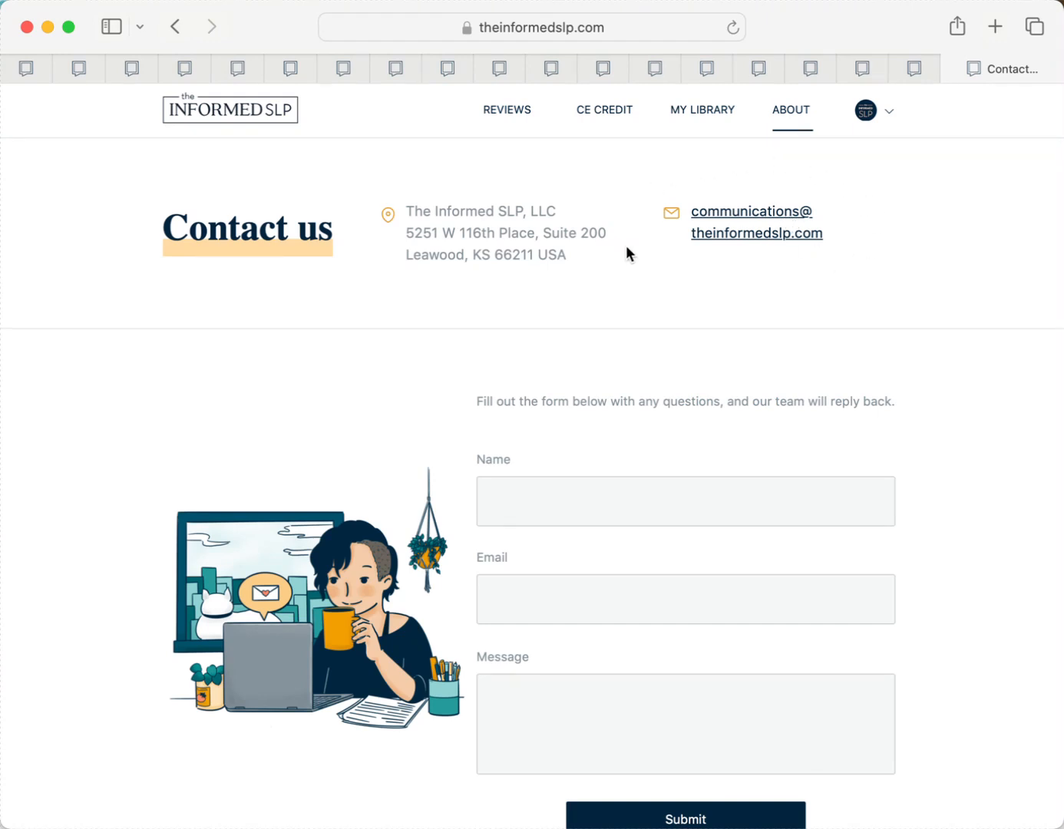